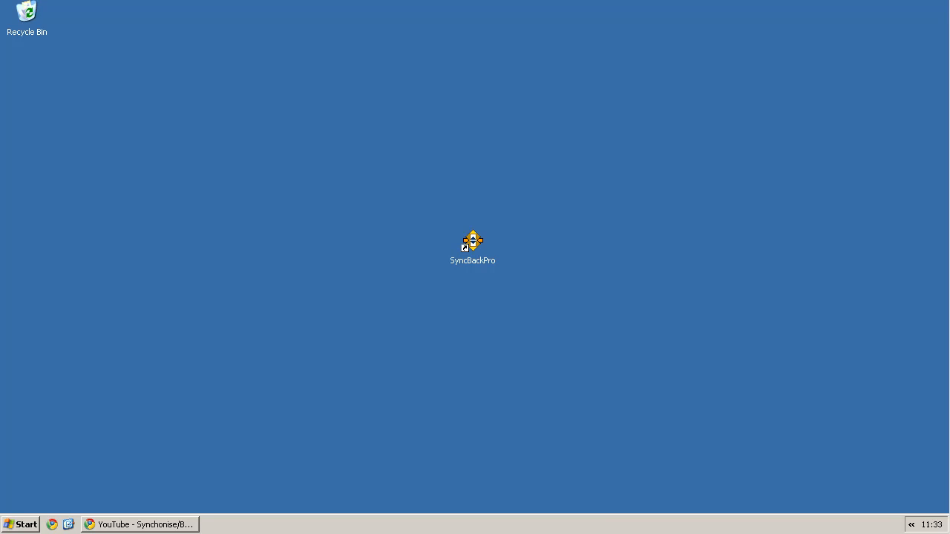
mouse_move(148, 521)
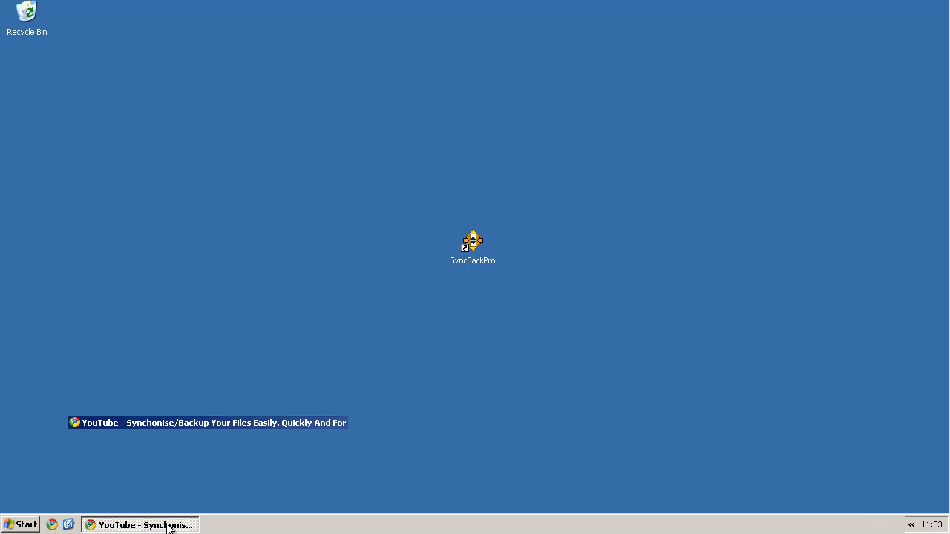
Restore Chrome and view the 2BrightSparks SyncBackPro features page in its second tab.
left_click(145, 524)
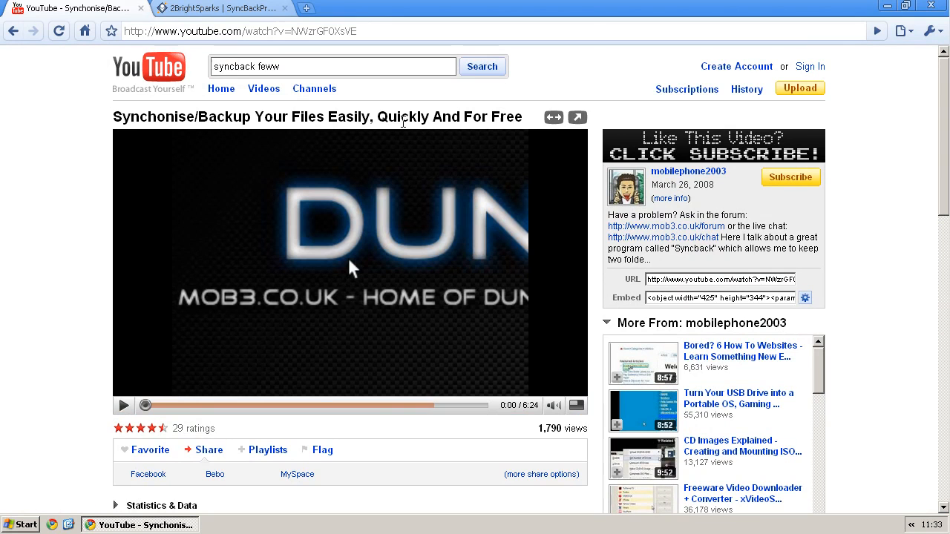
mouse_move(390, 95)
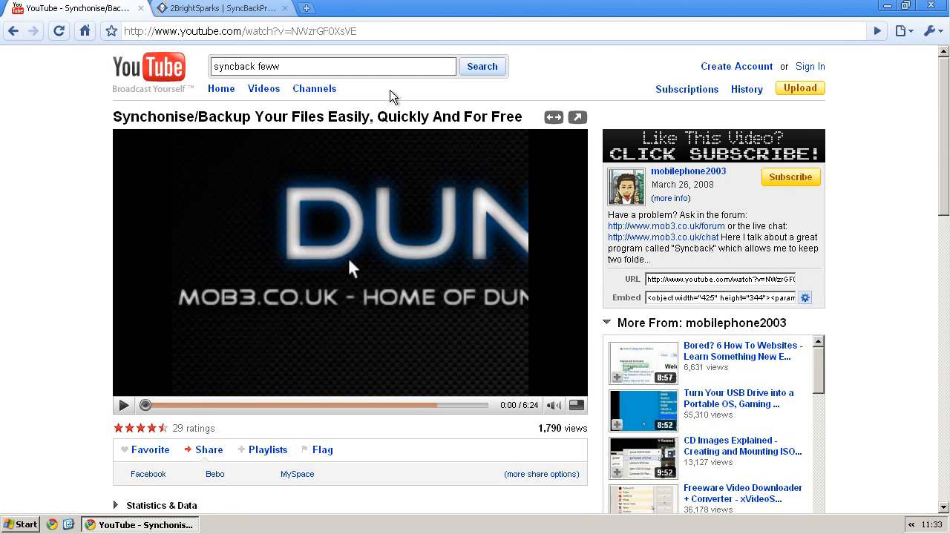
left_click(223, 8)
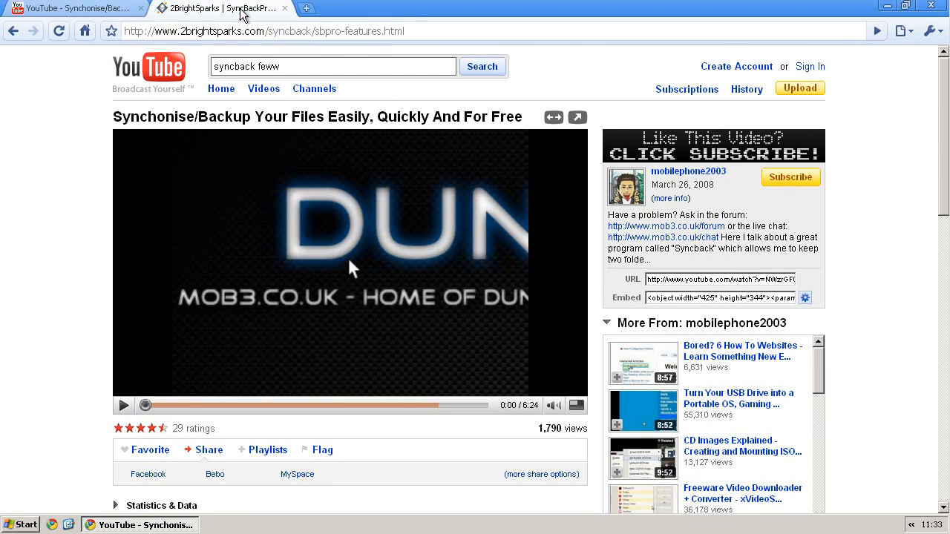
left_click(222, 9)
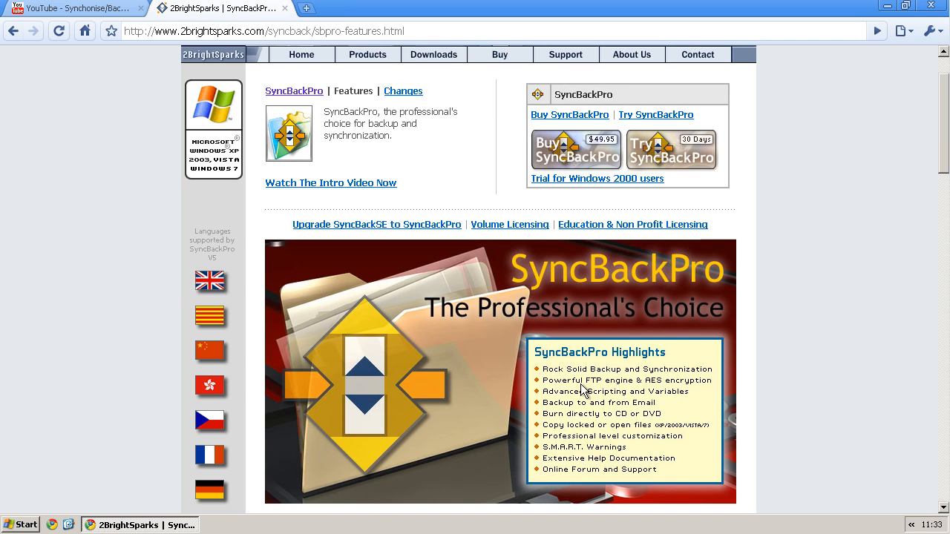
mouse_move(690, 393)
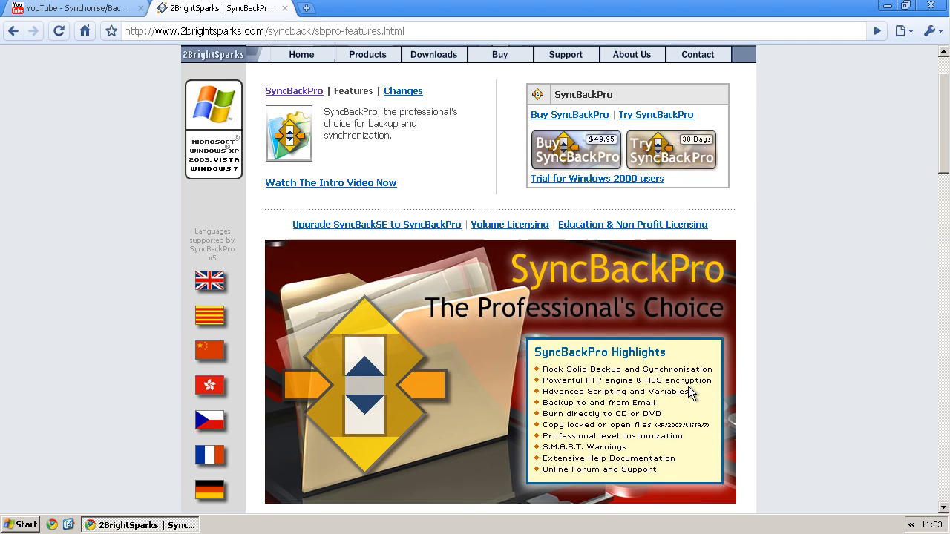
mouse_move(584, 412)
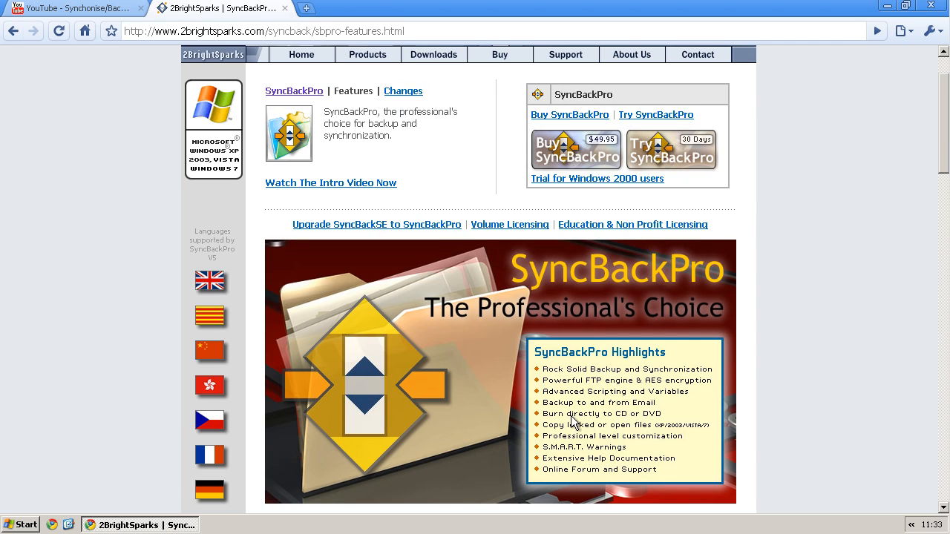
mouse_move(573, 439)
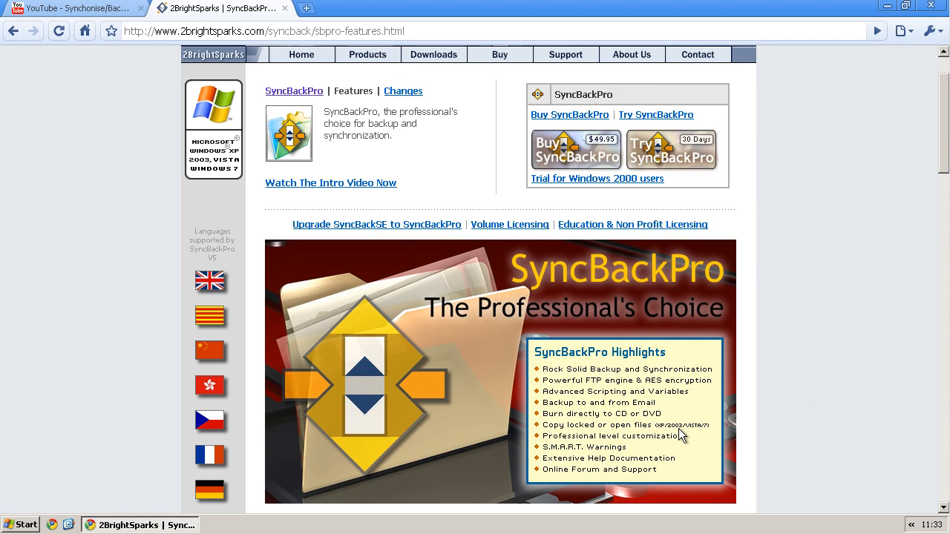
mouse_move(585, 468)
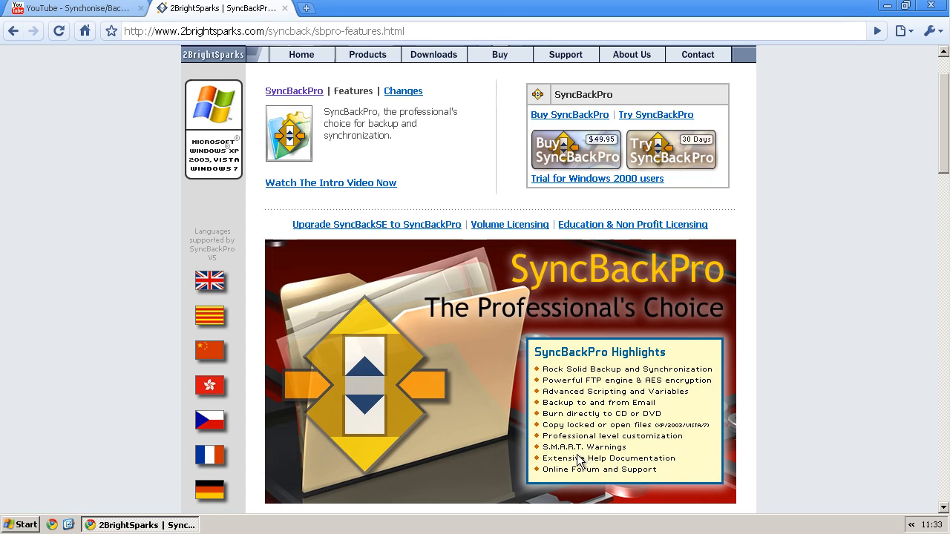
mouse_move(601, 493)
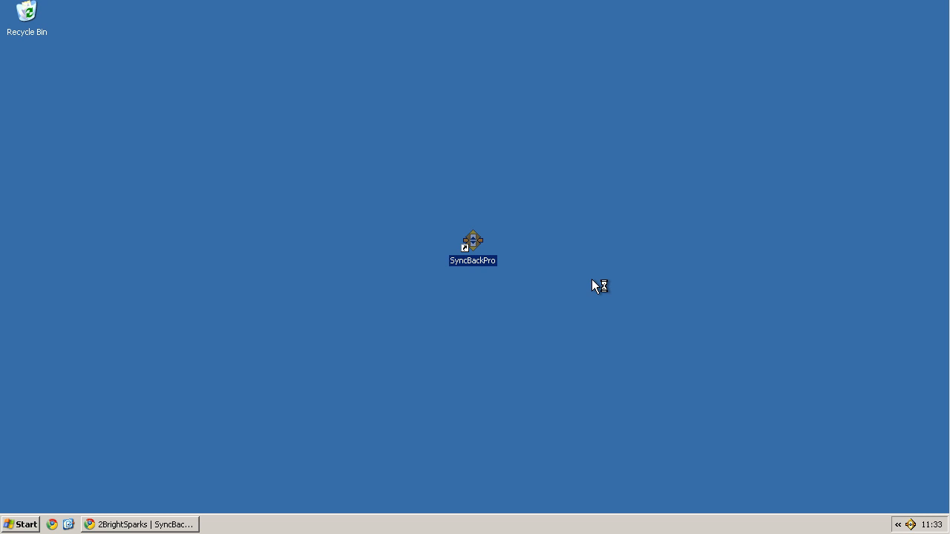
Launch SyncBackPro and start a new profile named 'T', continuing to the profile-type choice.
double_click(472, 245)
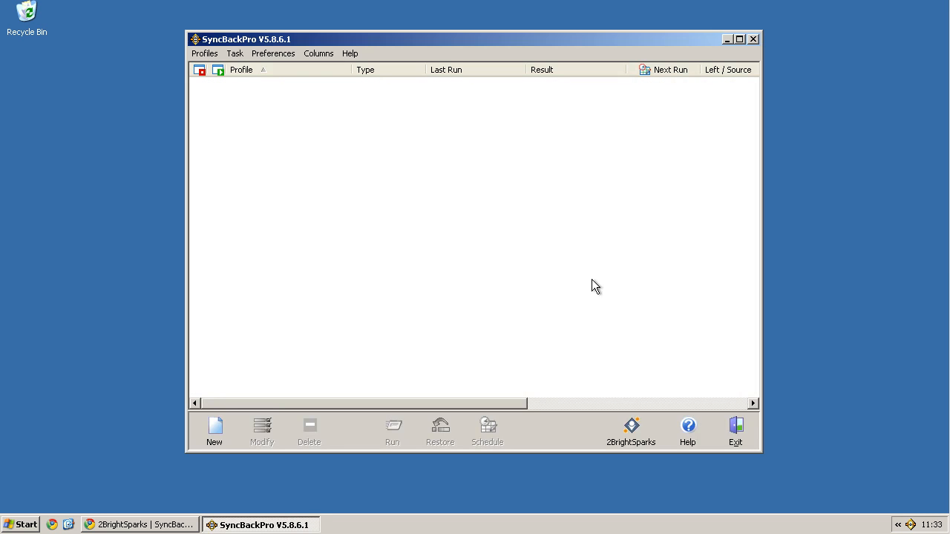
left_click(205, 54)
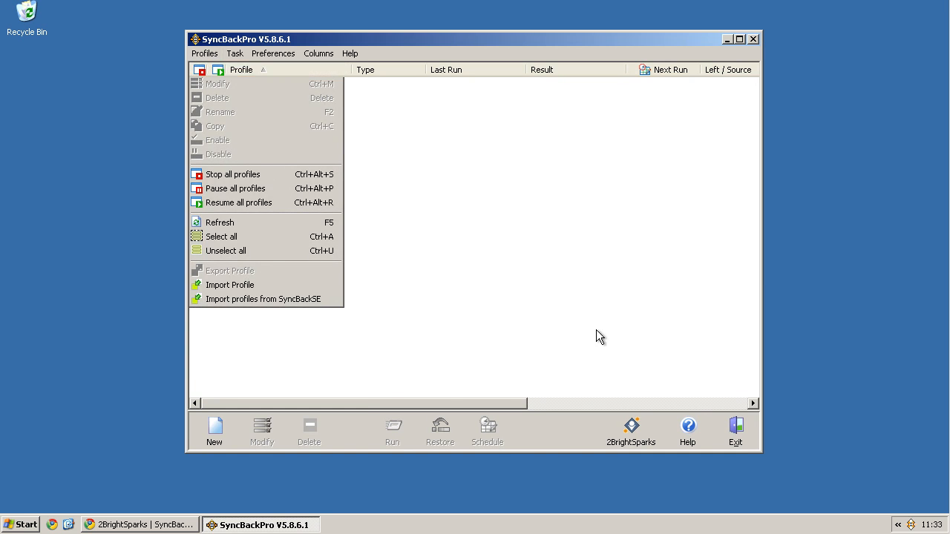
left_click(214, 431)
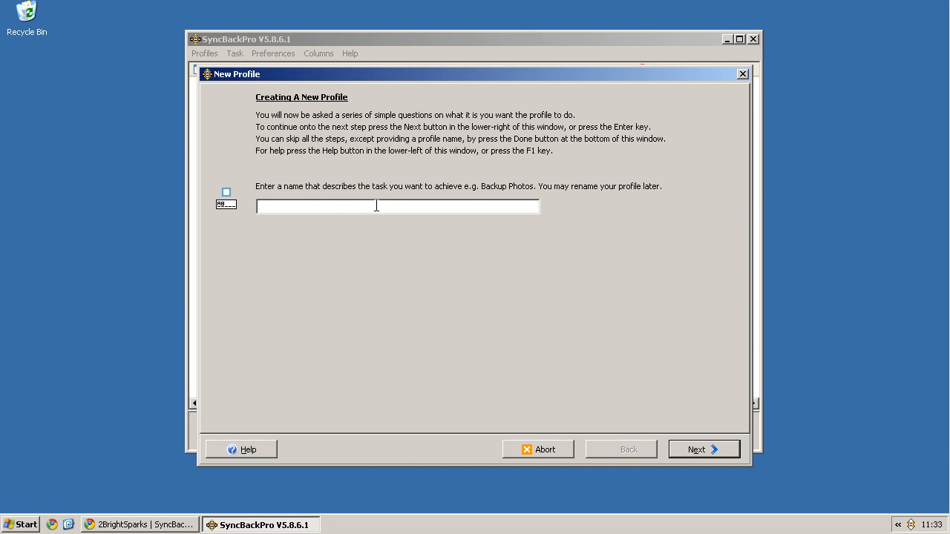
type("T")
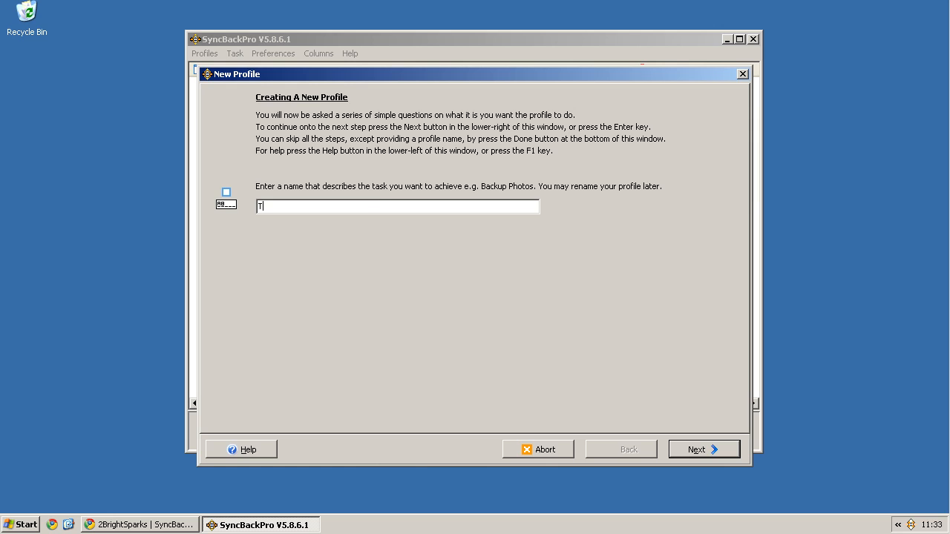
left_click(704, 448)
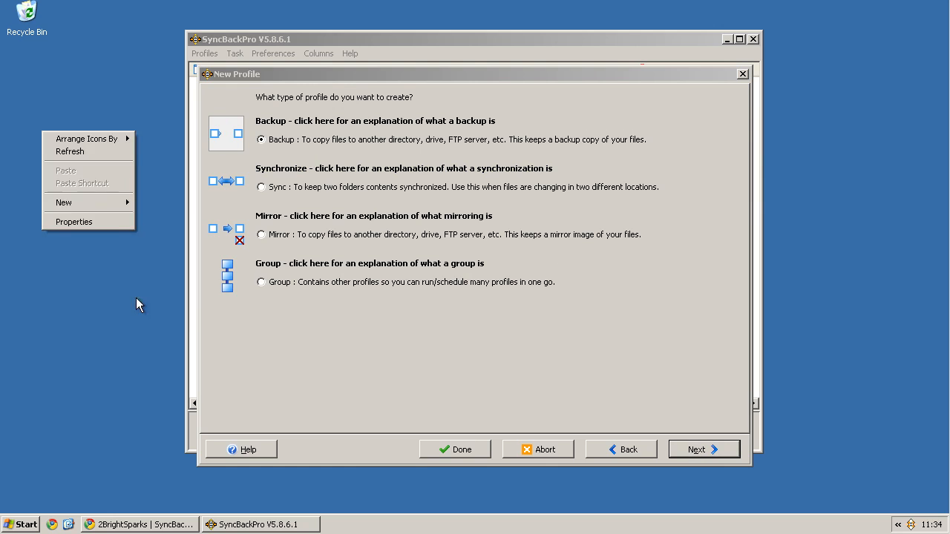
Create a New Text Document on the desktop and close the My Computer window.
left_click(80, 202)
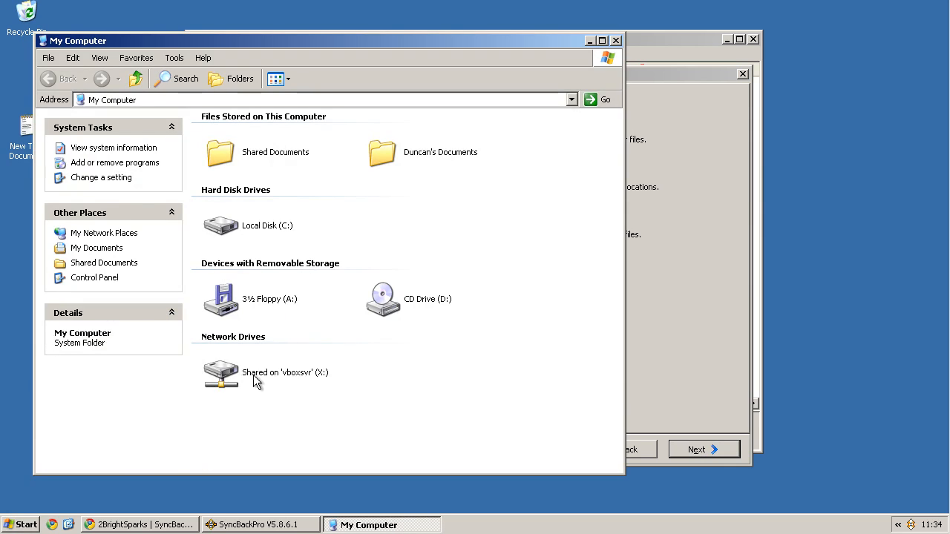
left_click(249, 525)
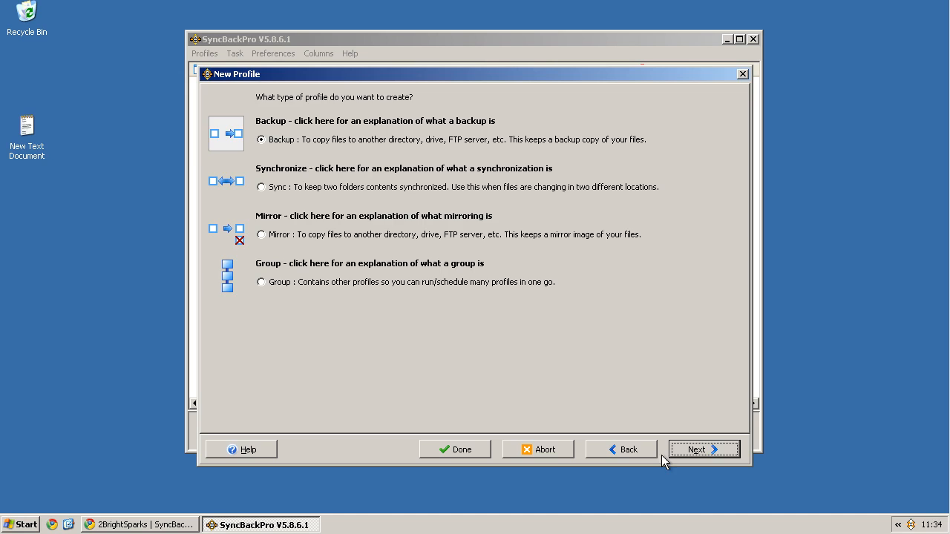
Keep Backup as the type, skip FTP, and look over the email-server provider options.
left_click(703, 449)
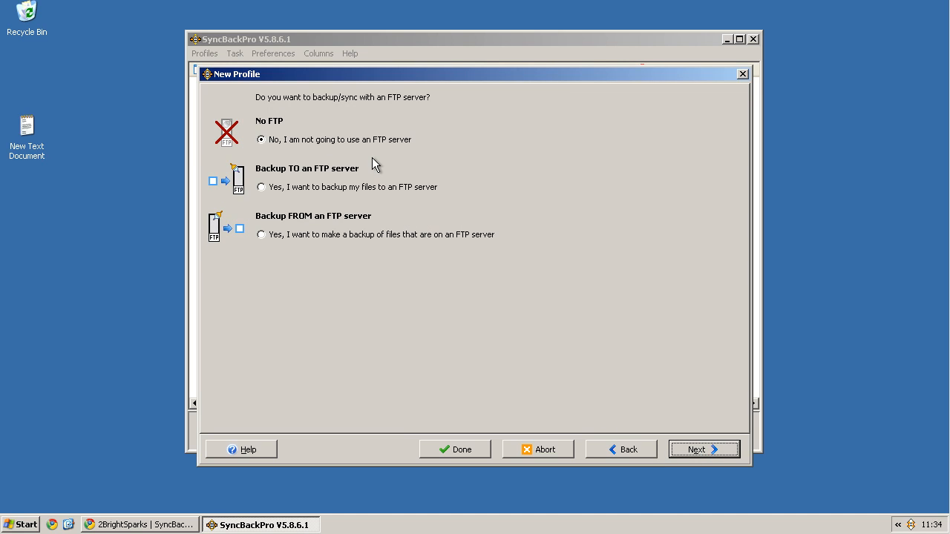
left_click(704, 448)
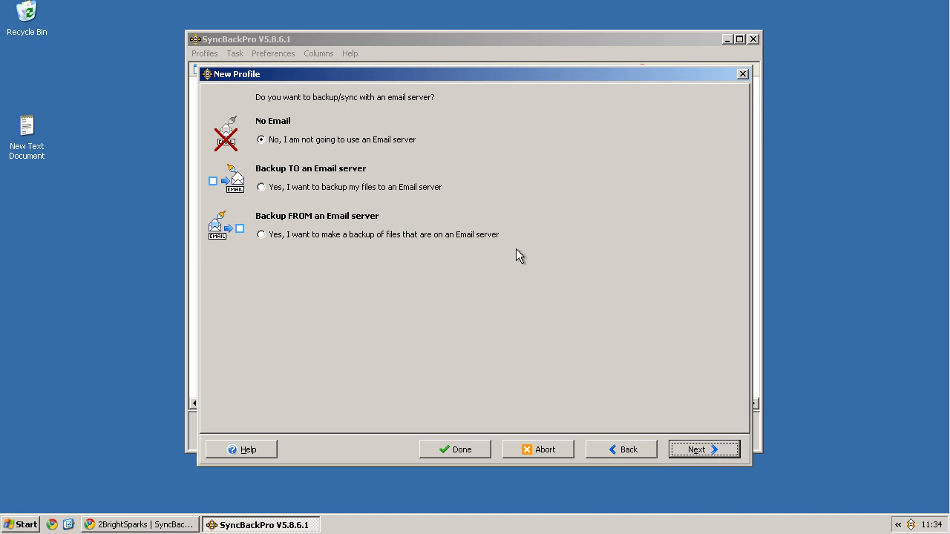
mouse_move(261, 192)
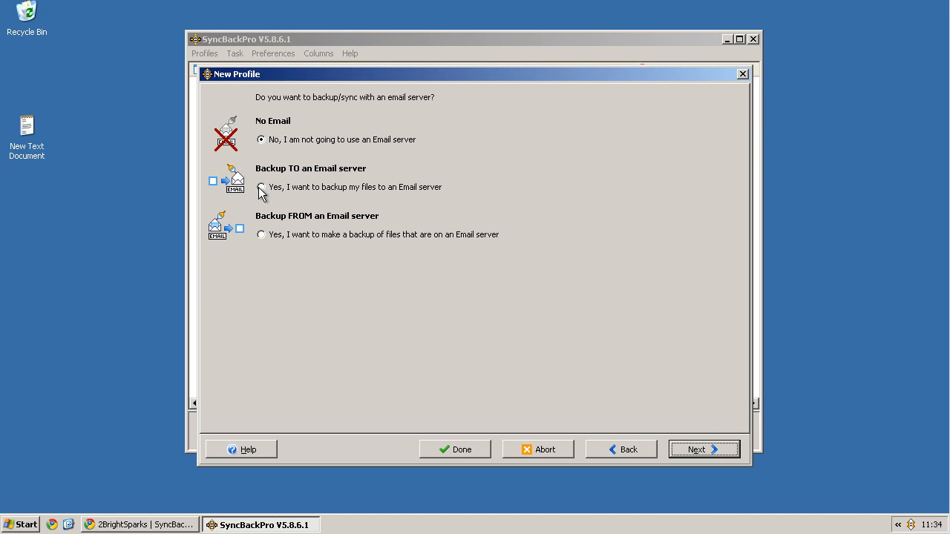
left_click(261, 187)
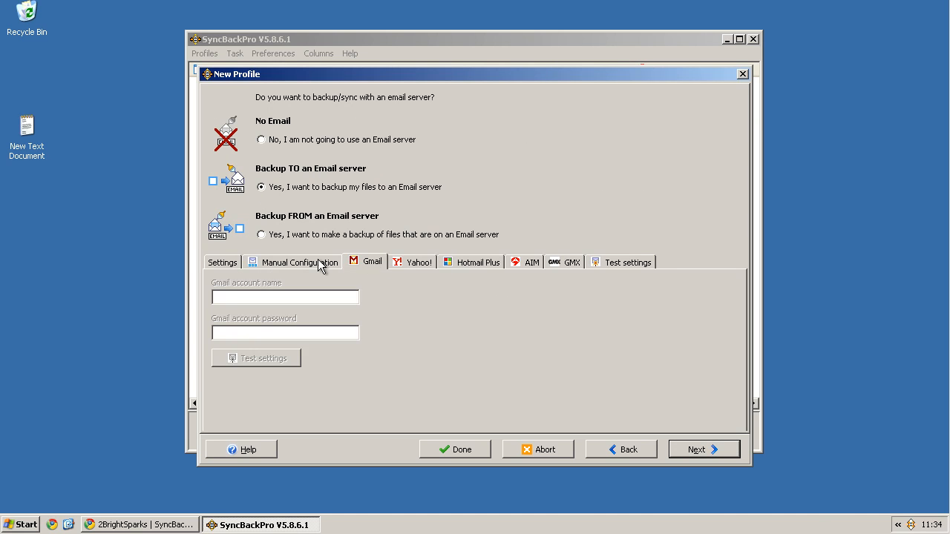
left_click(530, 261)
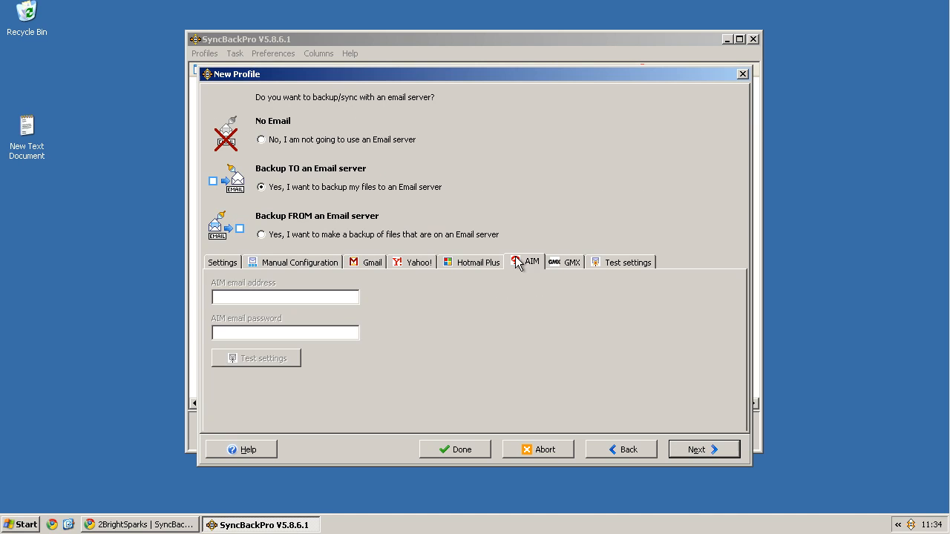
left_click(222, 262)
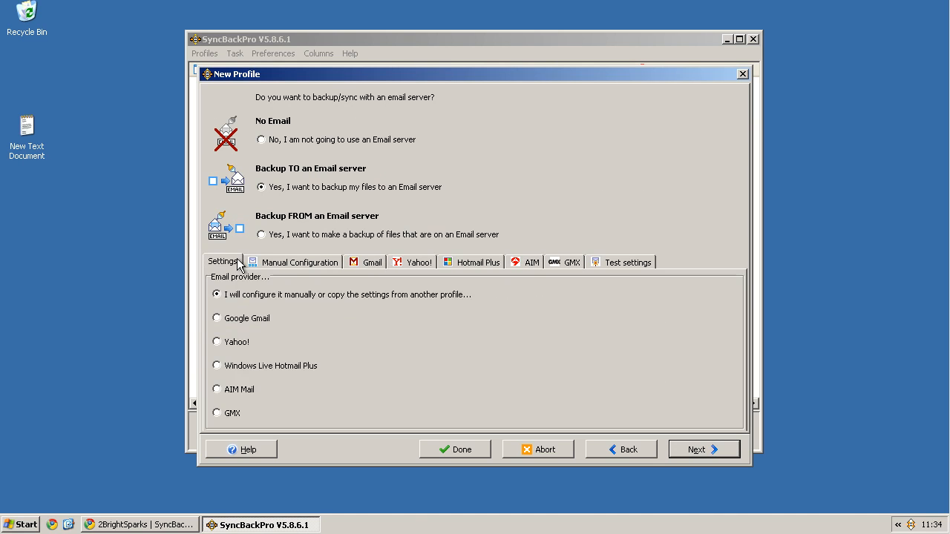
Continue past the zip question with No Zip Files to the source-folder step.
left_click(702, 448)
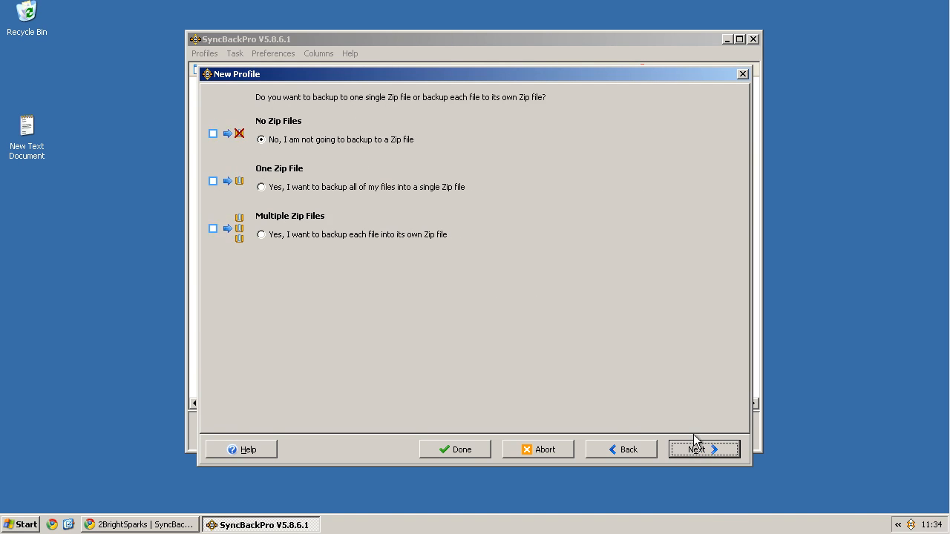
mouse_move(773, 484)
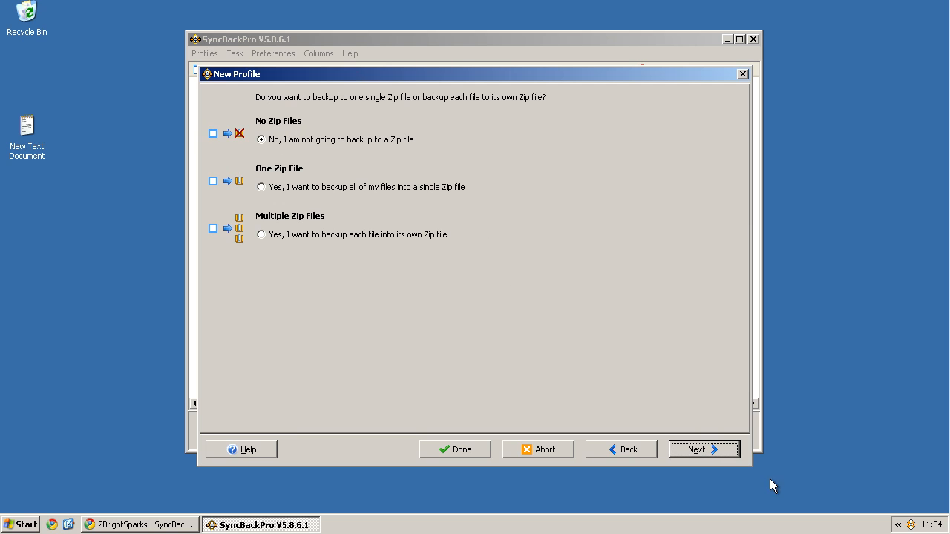
mouse_move(718, 457)
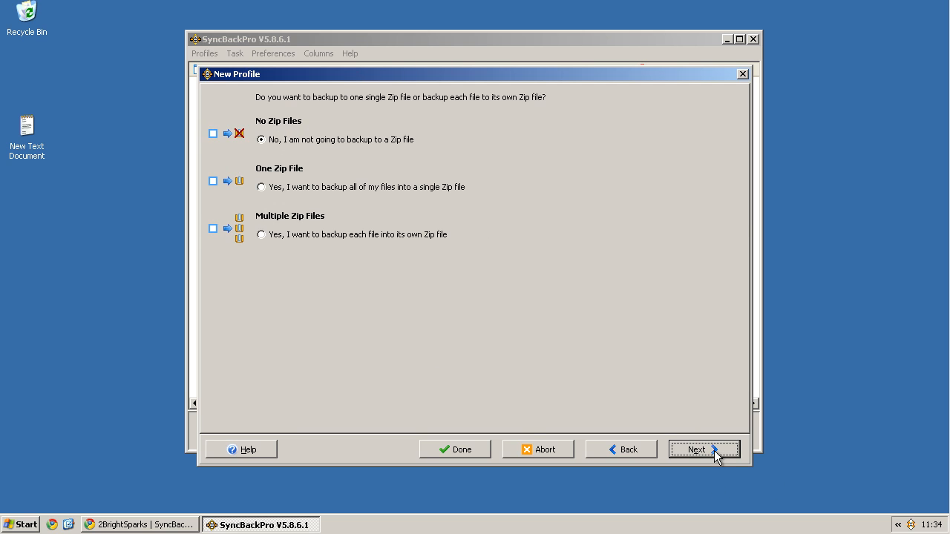
left_click(704, 448)
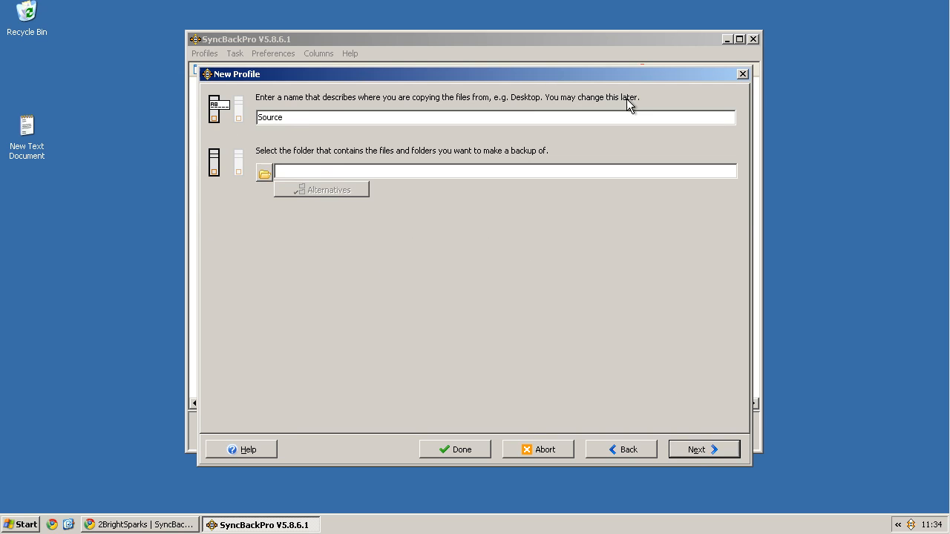
Set the desktop as the source folder and the X: drive as the destination.
left_click(264, 172)
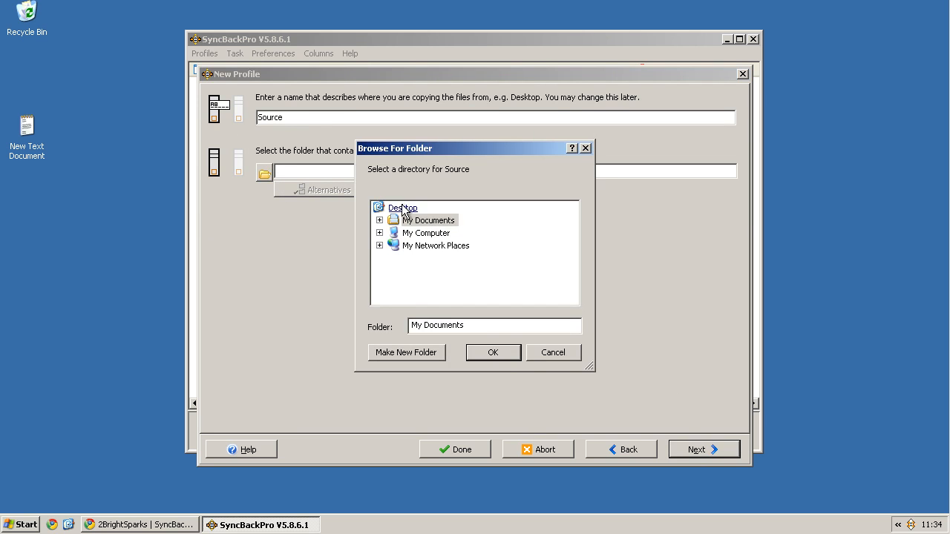
left_click(492, 353)
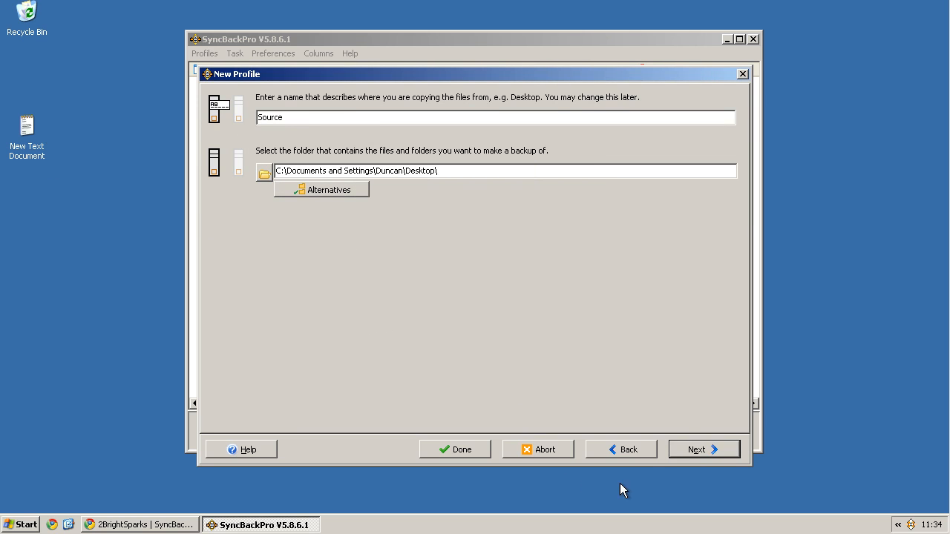
left_click(702, 449)
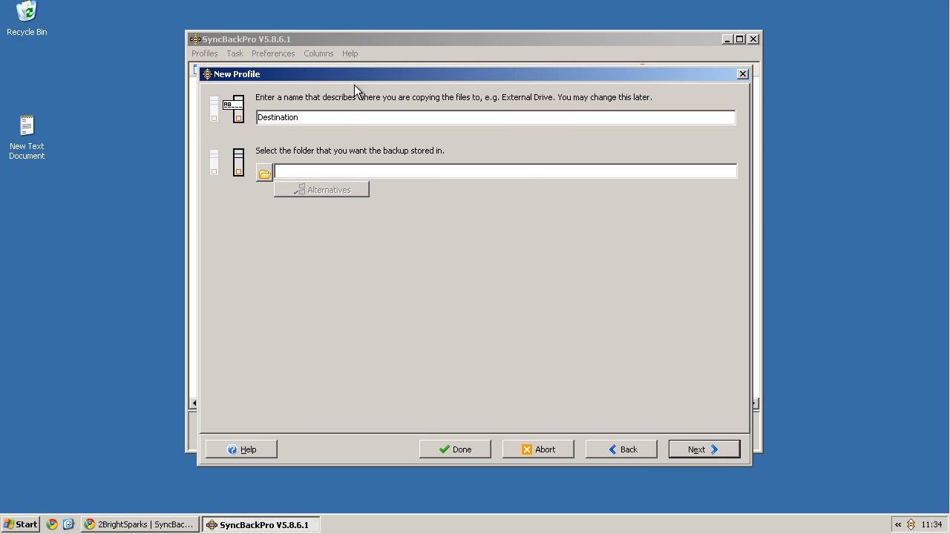
left_click(264, 172)
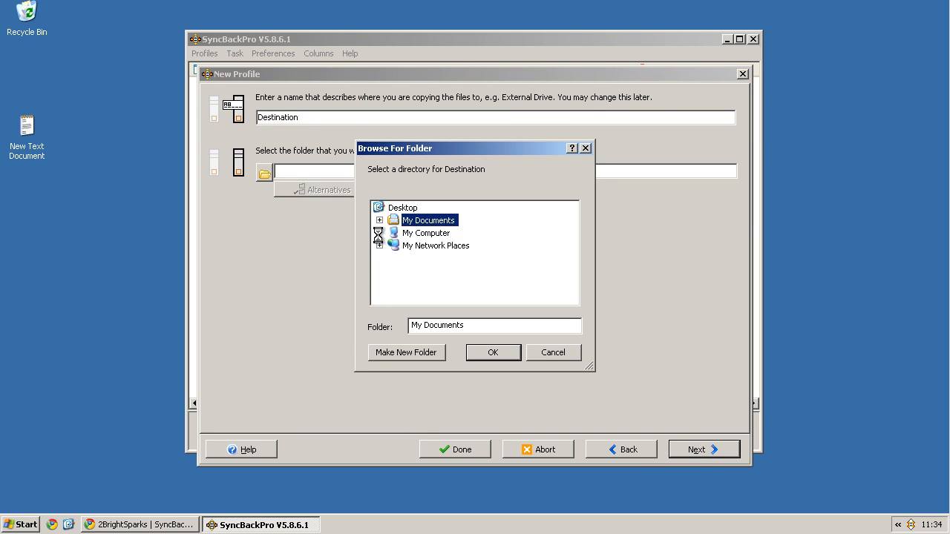
left_click(492, 352)
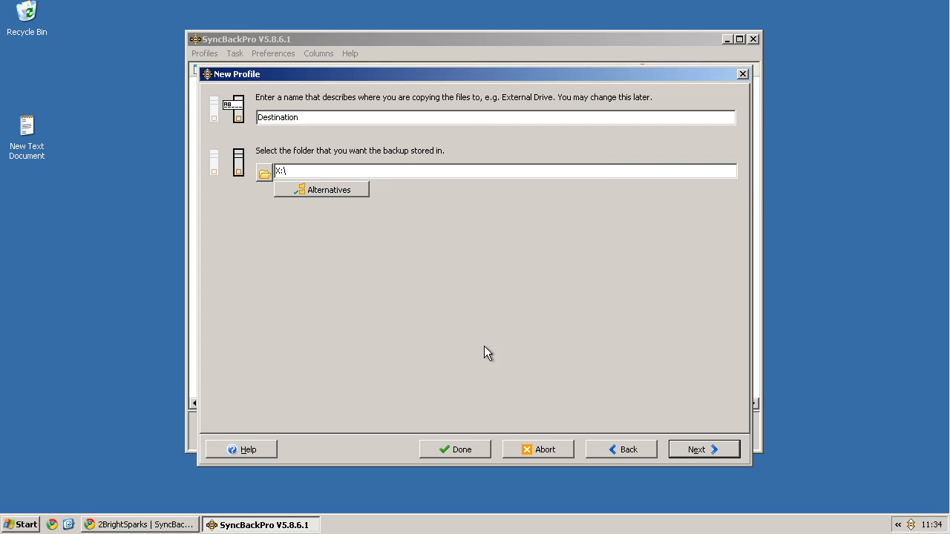
left_click(704, 448)
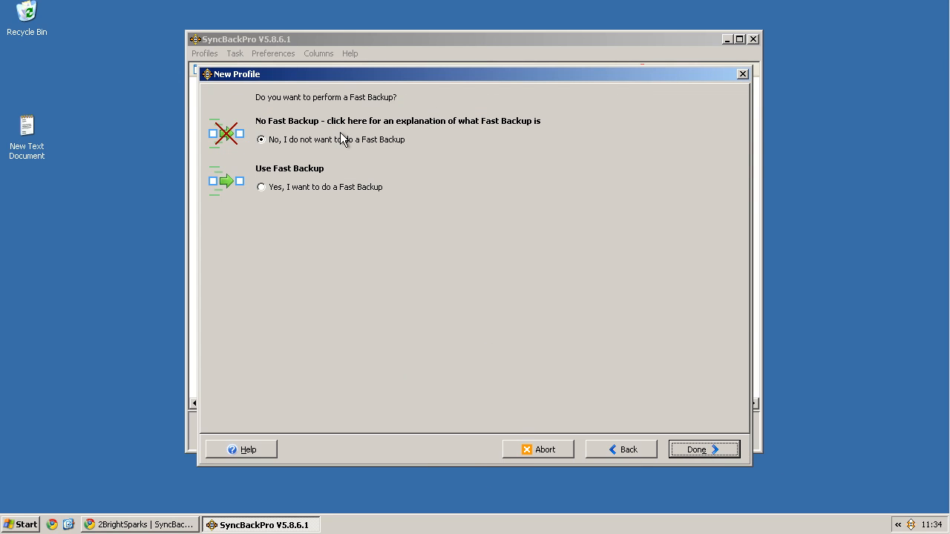
mouse_move(331, 187)
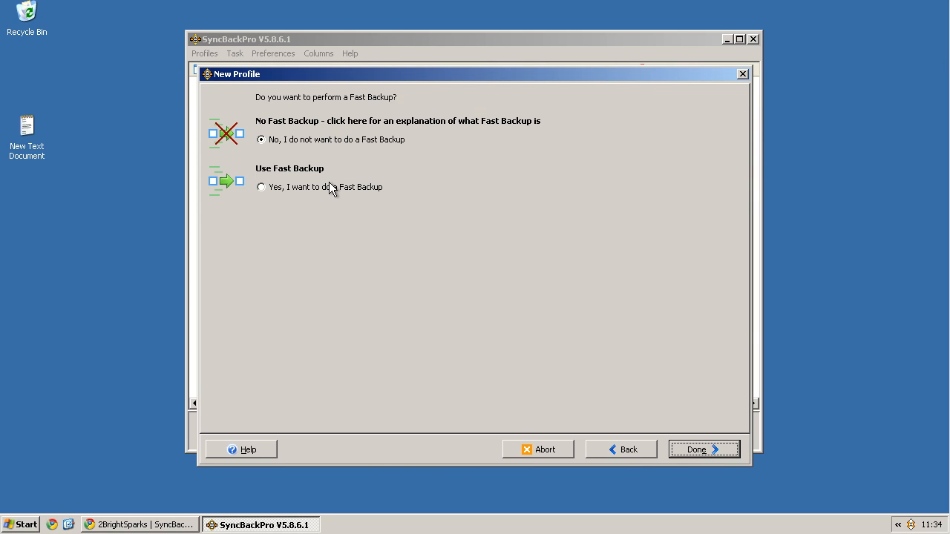
Choose Fast Backup, finish the wizard and acknowledge the notice to reach full setup.
left_click(261, 187)
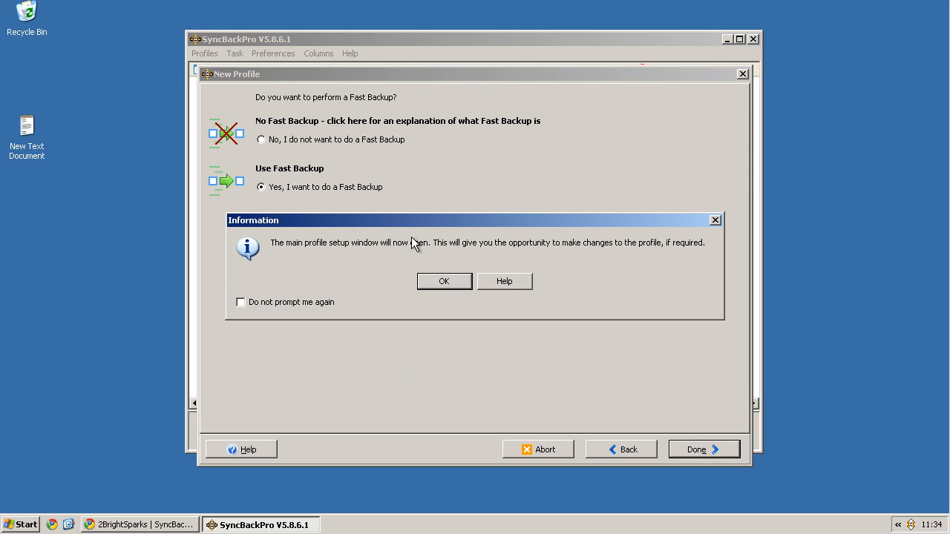
mouse_move(516, 249)
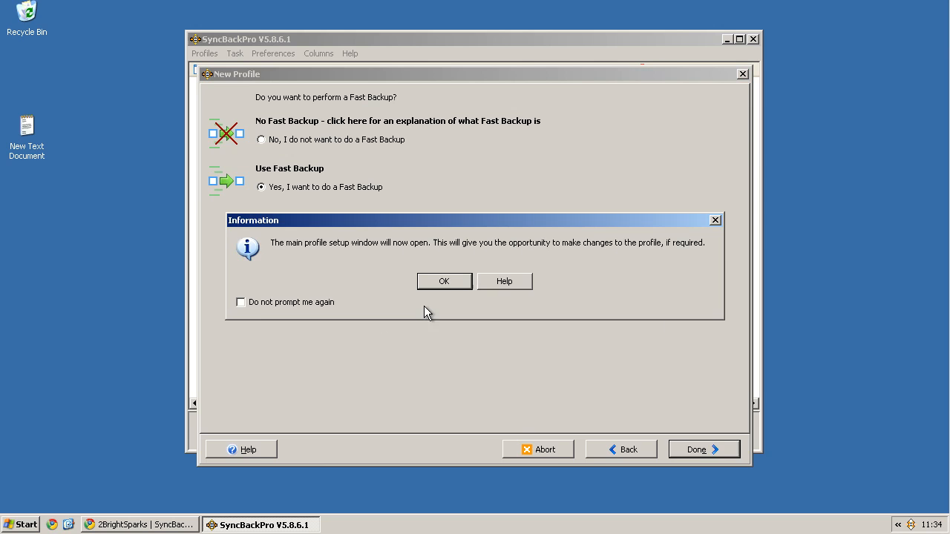
left_click(444, 282)
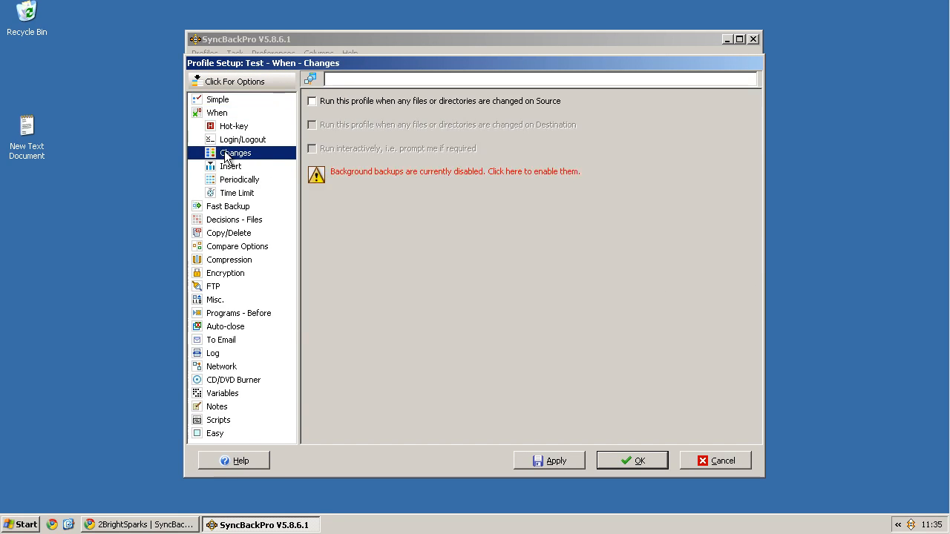
left_click(228, 206)
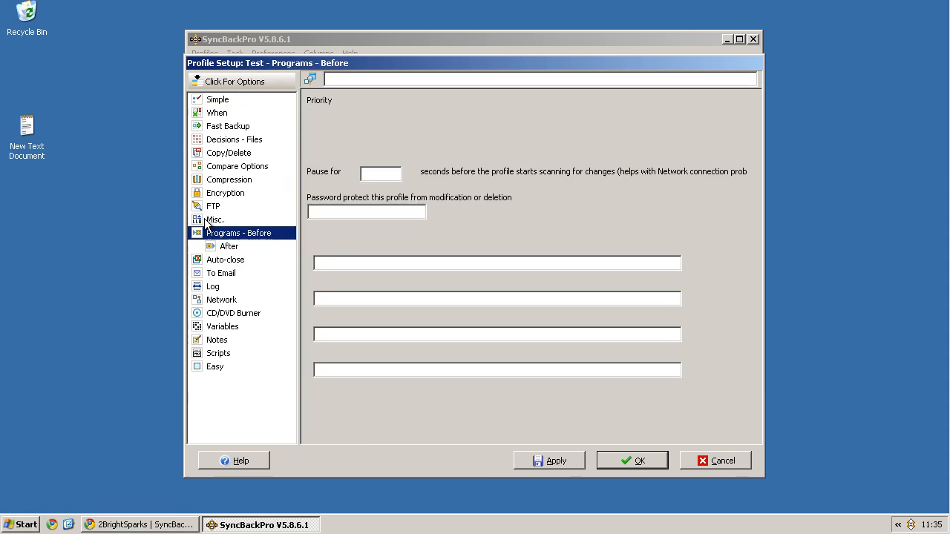
left_click(223, 311)
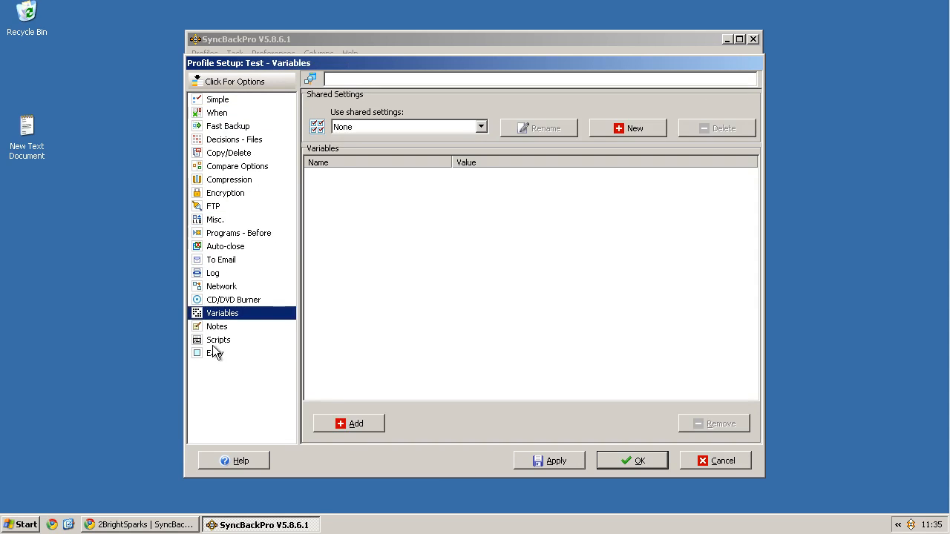
left_click(219, 338)
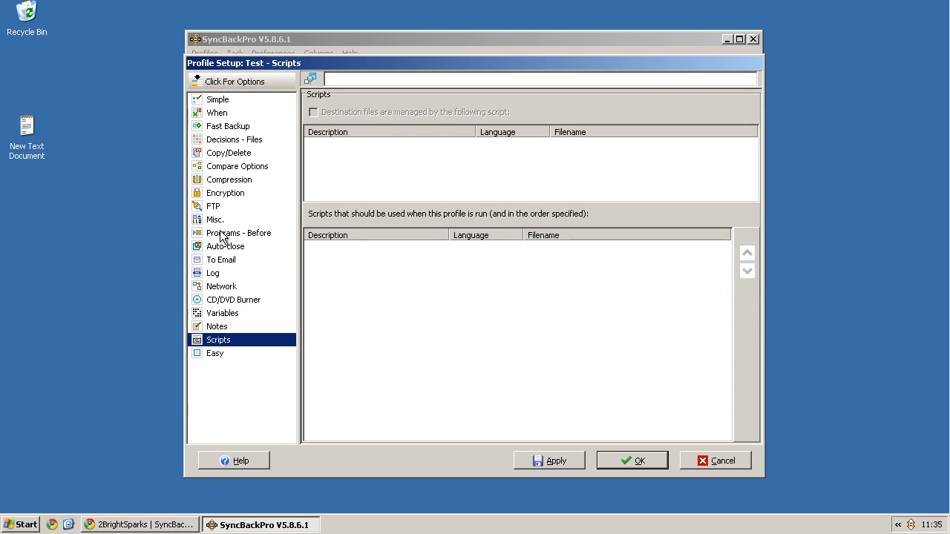
left_click(216, 98)
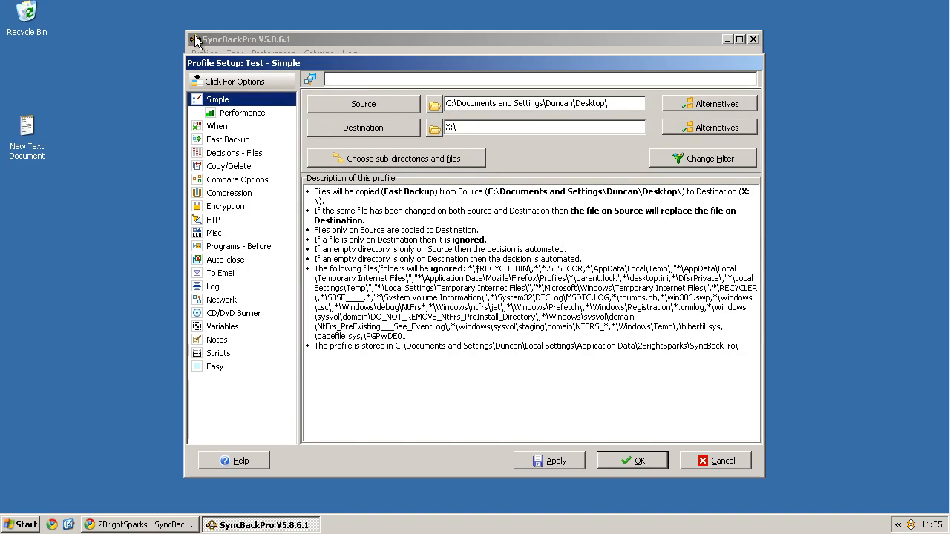
Apply the Test profile, swapping X:\ for \\vboxsvr\Shared\, and close Profile Setup.
left_click(632, 460)
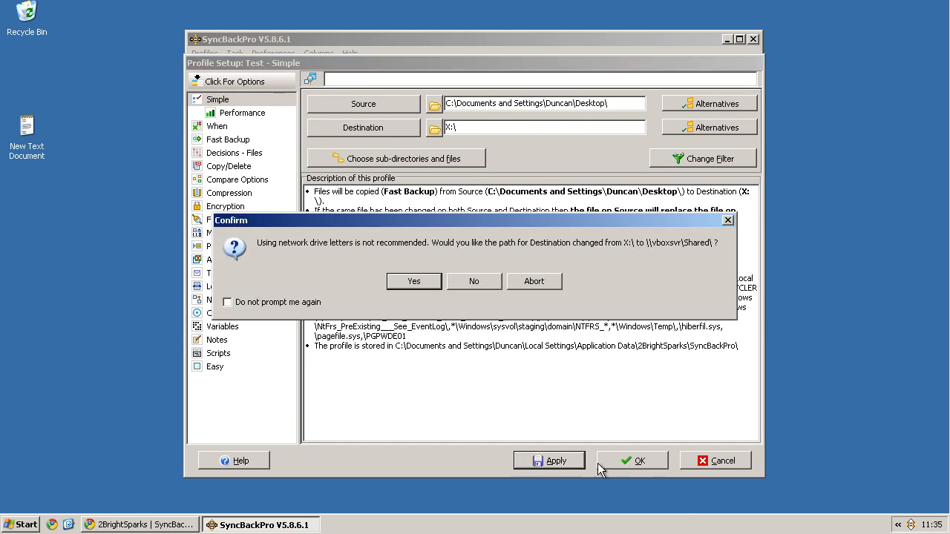
mouse_move(380, 251)
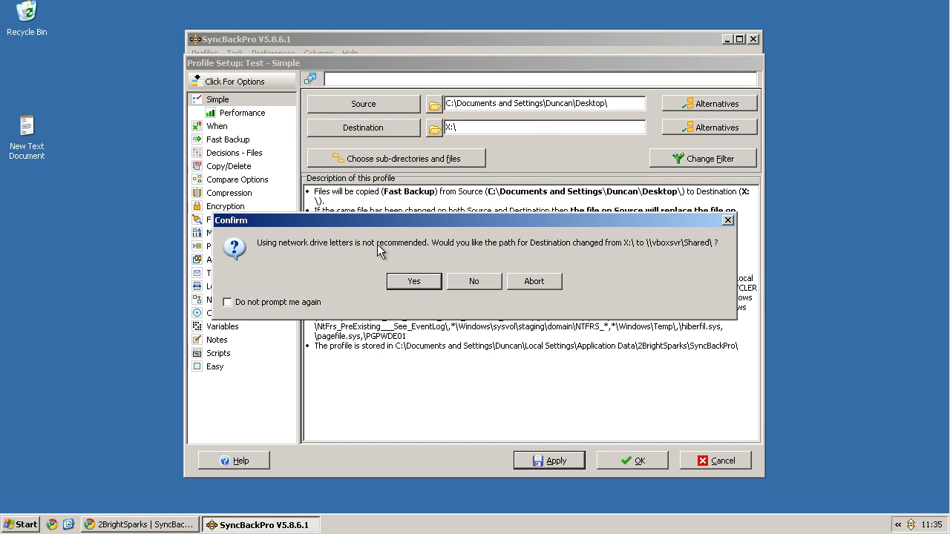
mouse_move(715, 246)
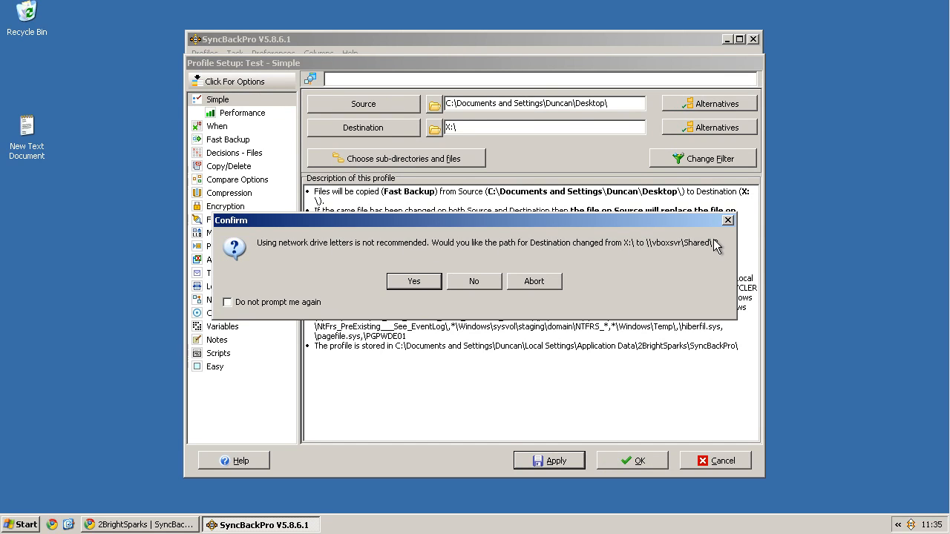
left_click(413, 282)
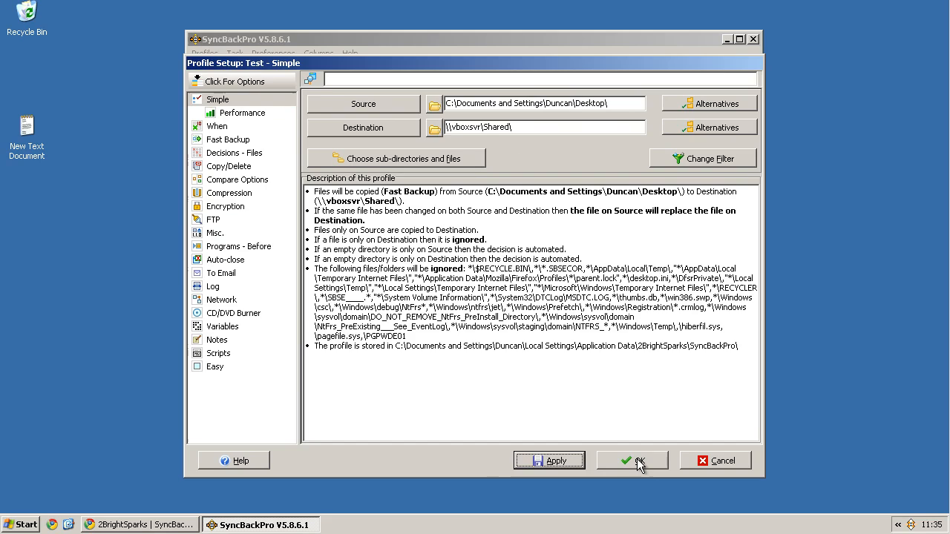
left_click(636, 460)
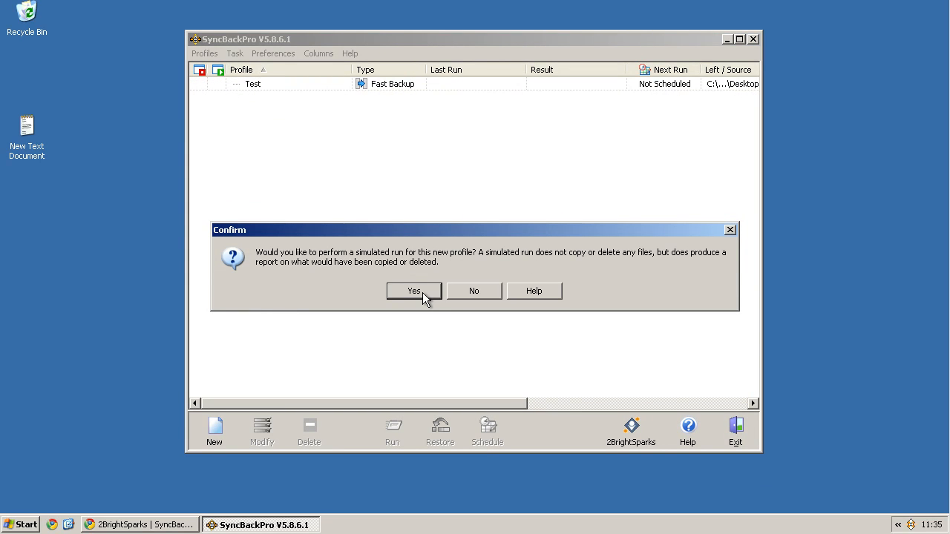
Run a simulation of the Test profile, inspect the planned text-document copy, and let it finish successfully.
left_click(412, 291)
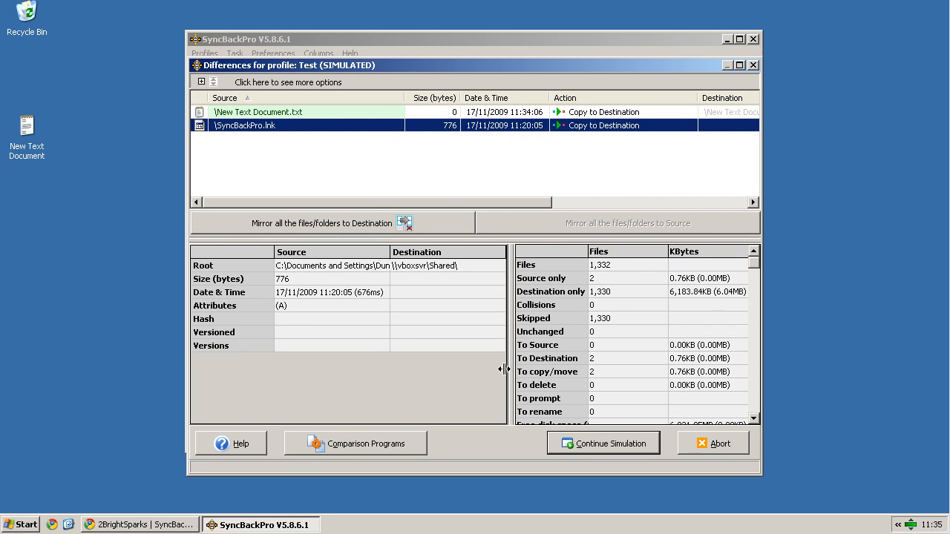
left_click(282, 111)
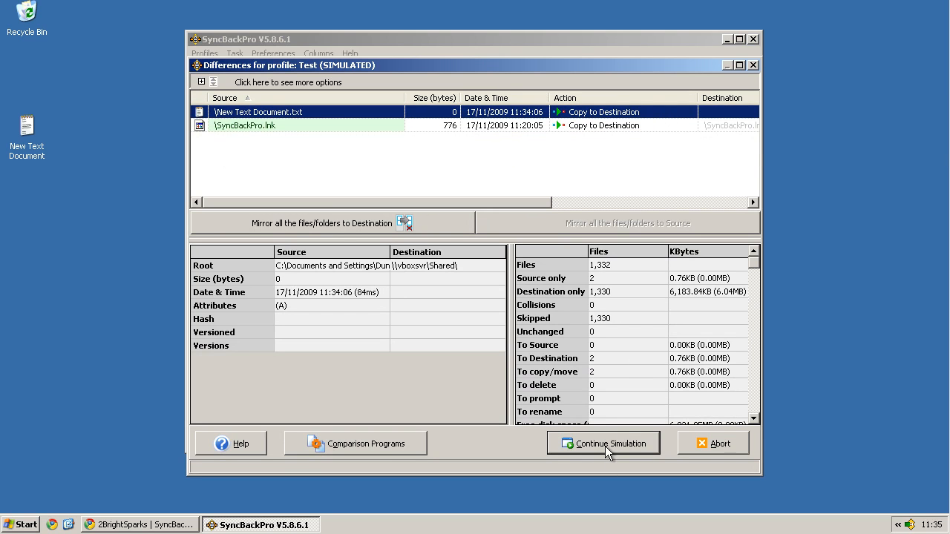
left_click(604, 442)
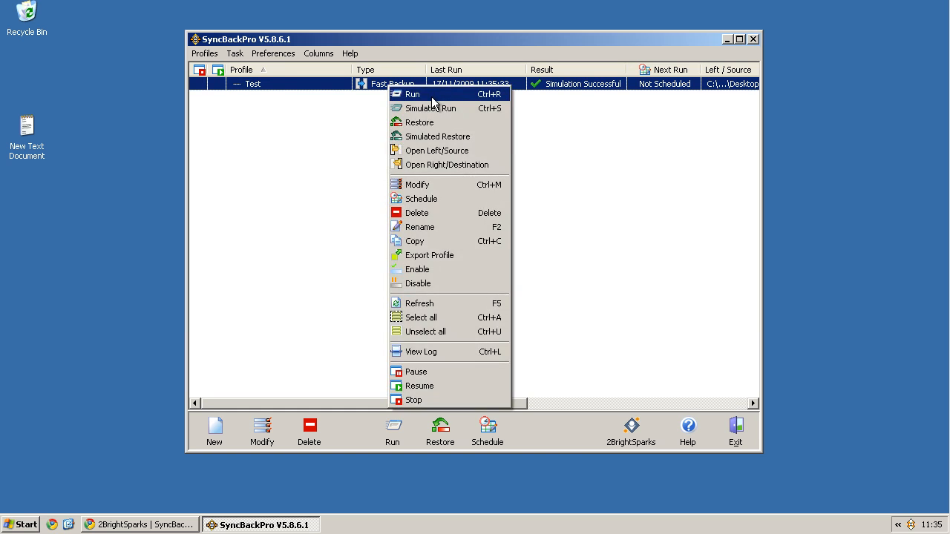
Run the Test profile for real, copying both files to the destination with a Success result.
left_click(410, 93)
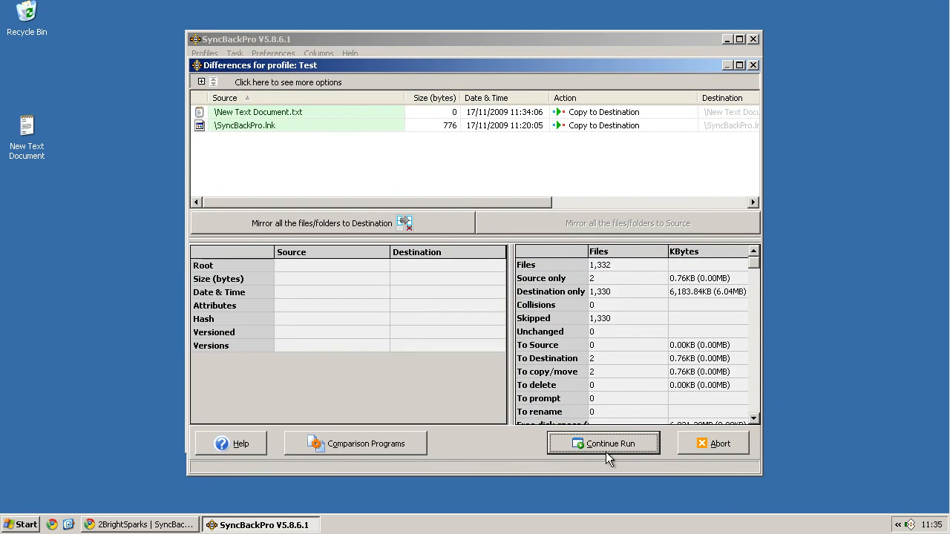
left_click(603, 442)
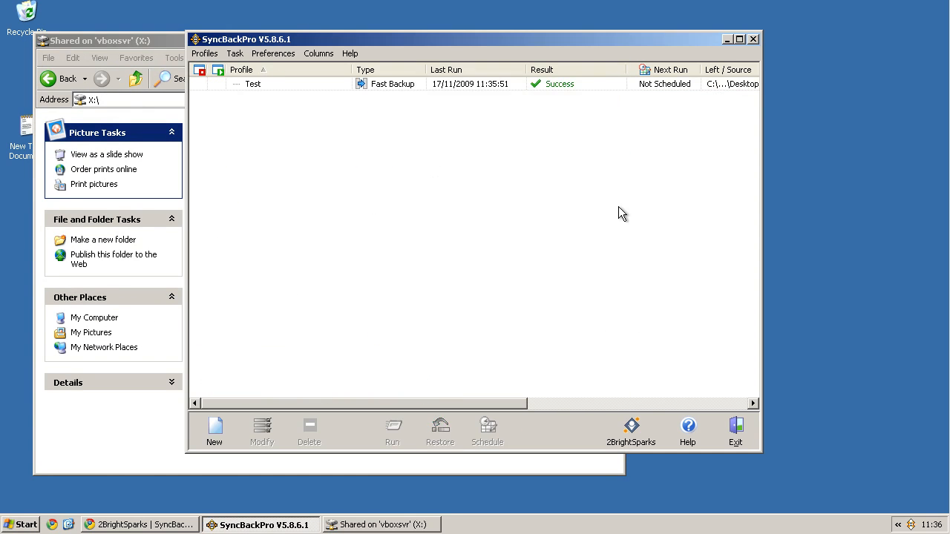
left_click(274, 54)
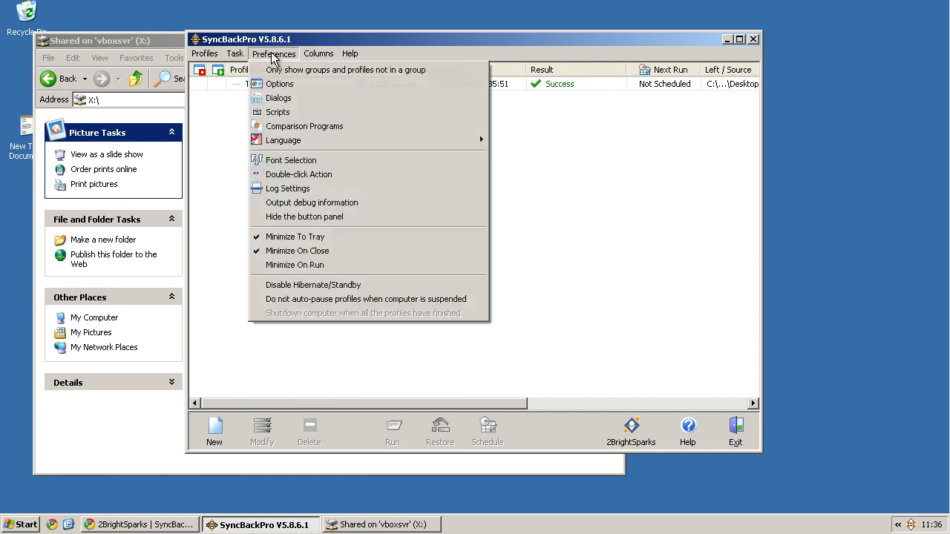
left_click(278, 111)
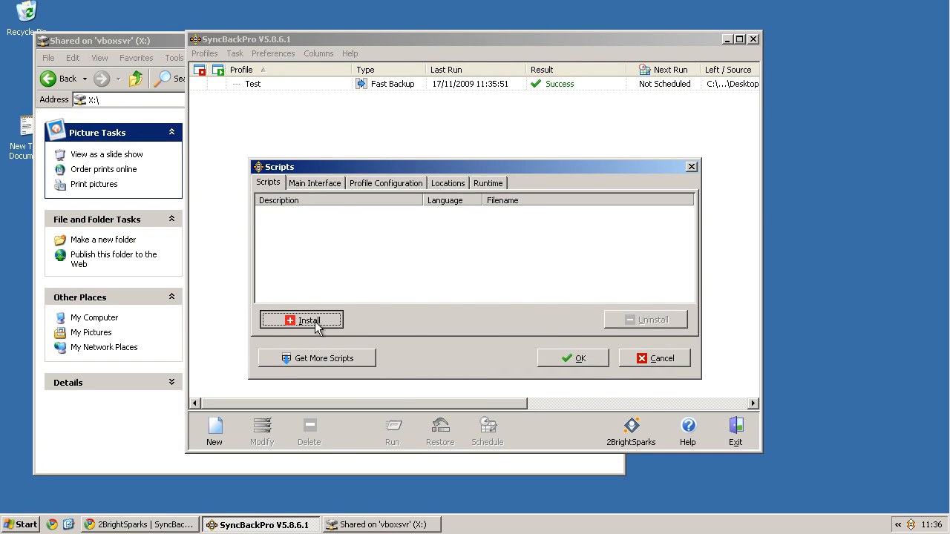
left_click(301, 320)
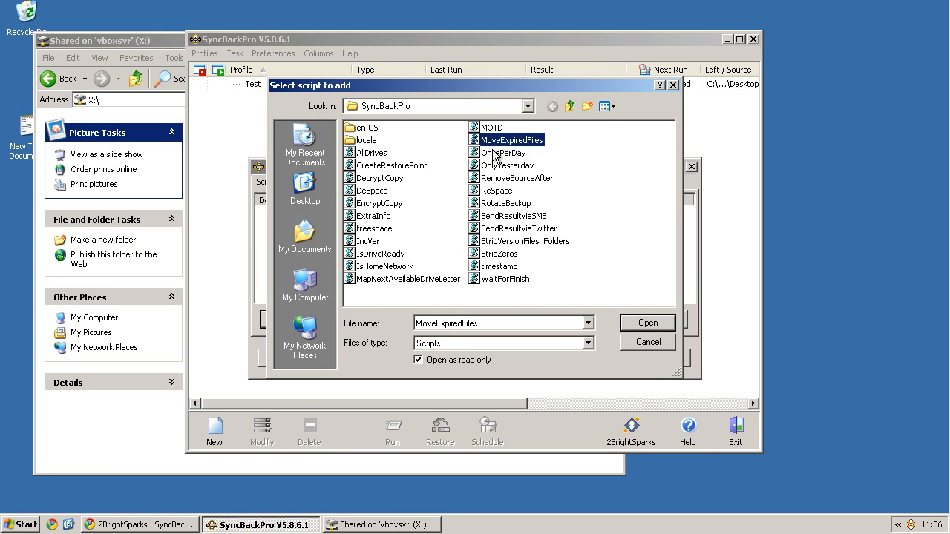
left_click(368, 151)
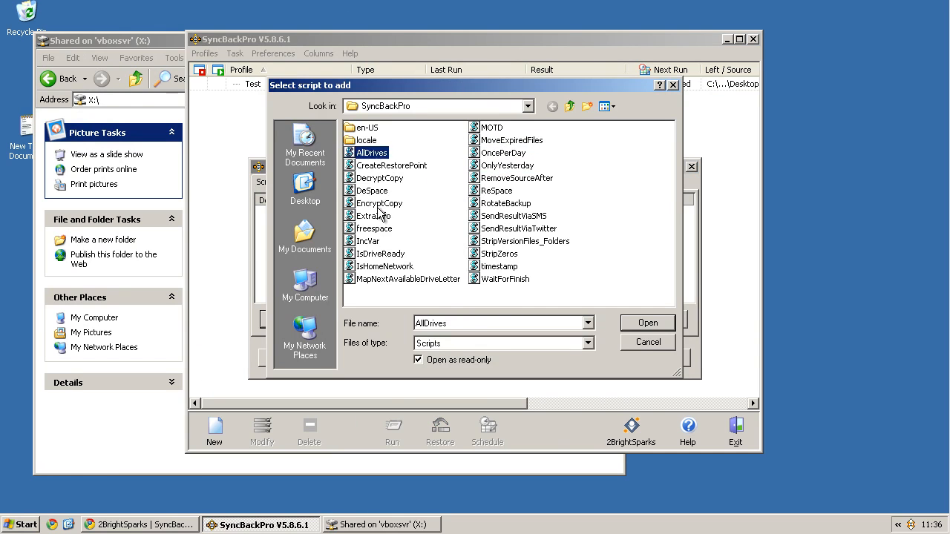
left_click(380, 202)
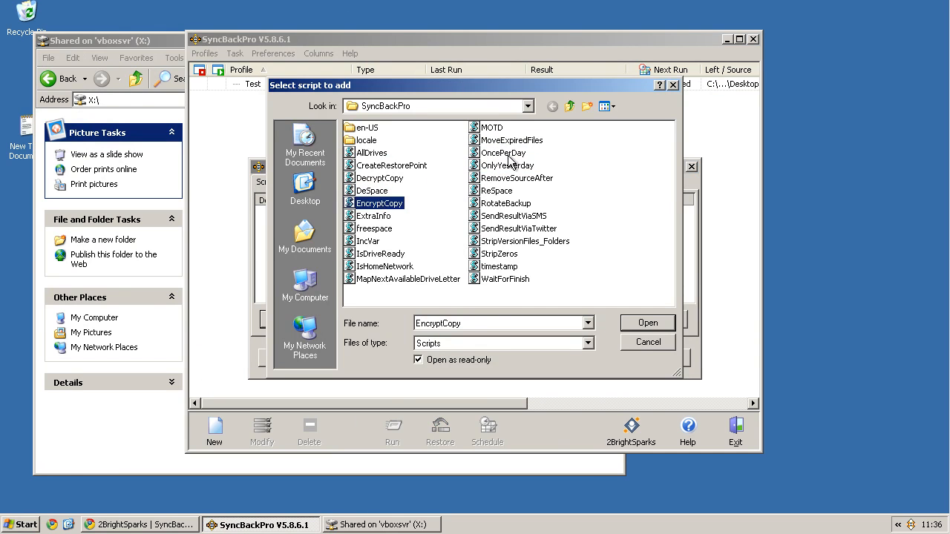
left_click(508, 165)
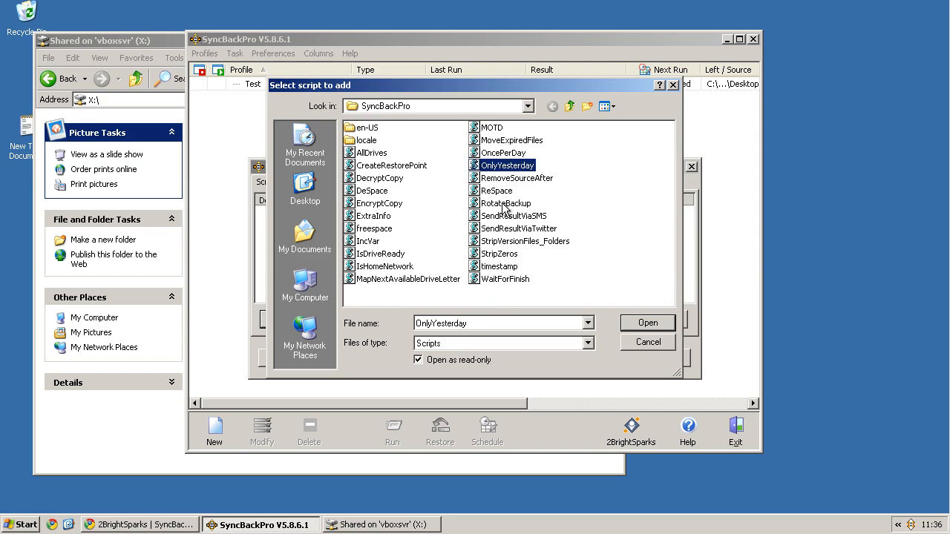
left_click(647, 341)
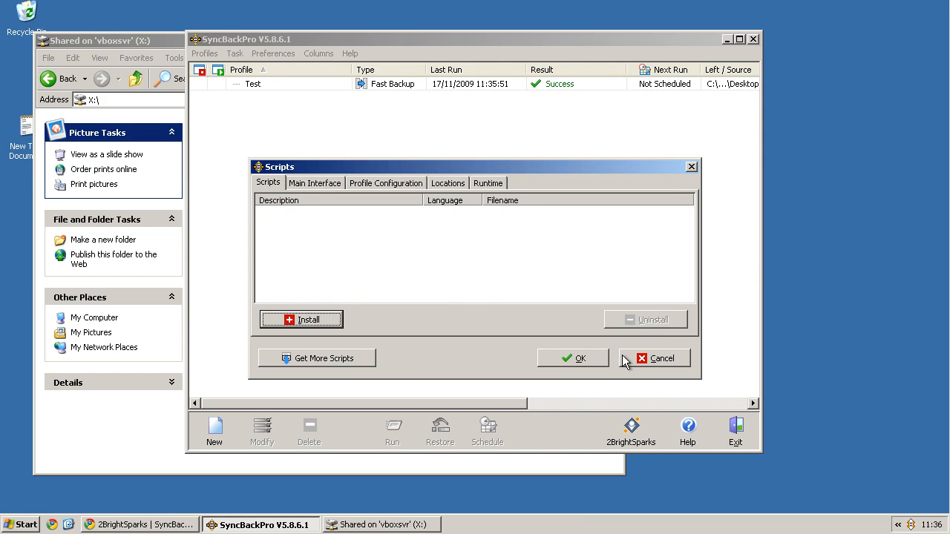
left_click(662, 358)
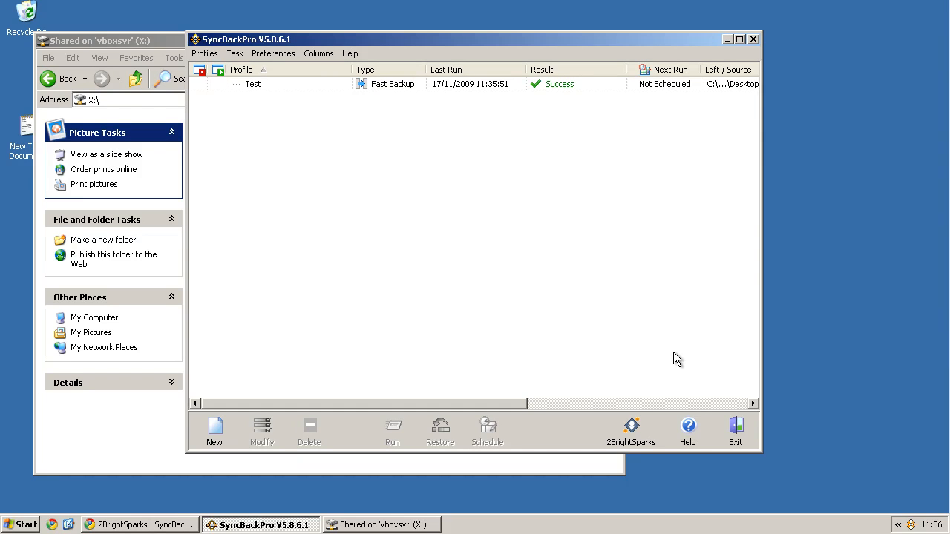
mouse_move(667, 310)
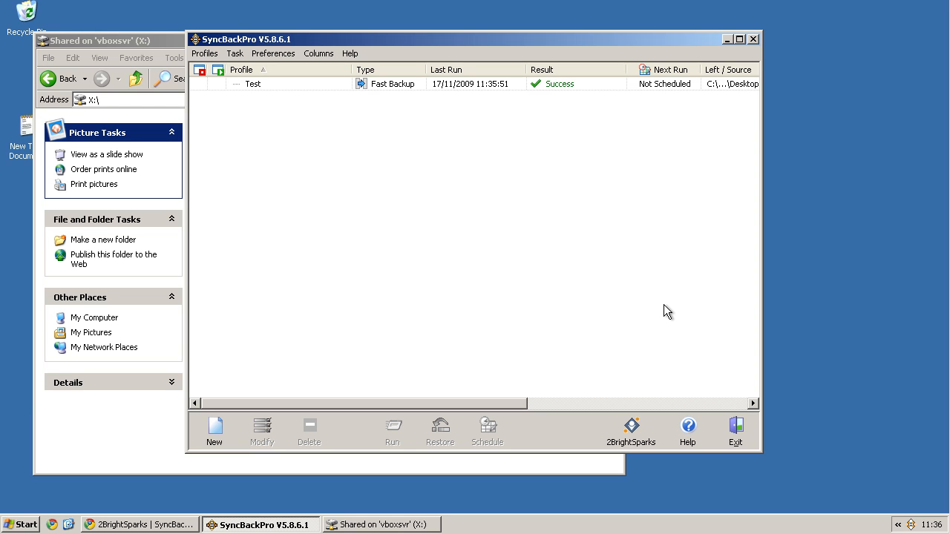
mouse_move(659, 362)
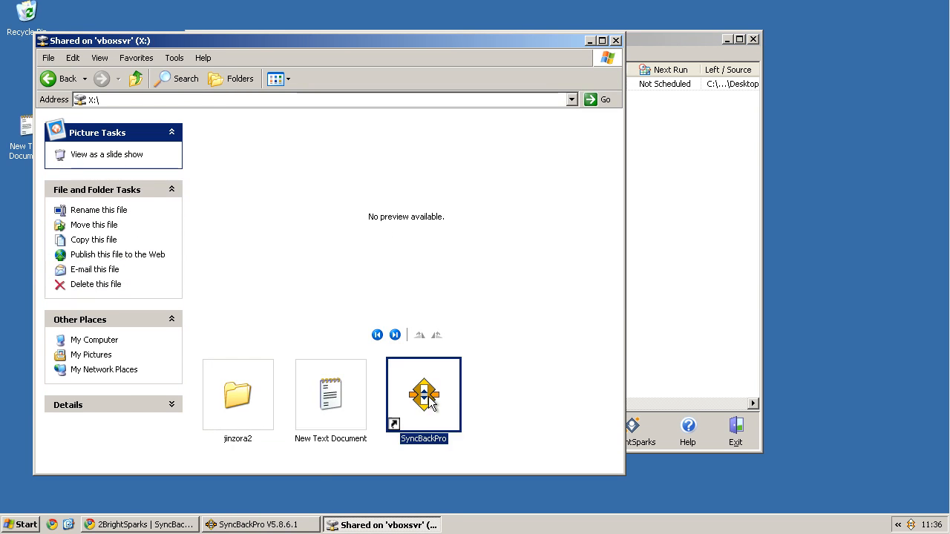
Check the X: drive holds the copied New Text Document, then minimize its window.
left_click(258, 522)
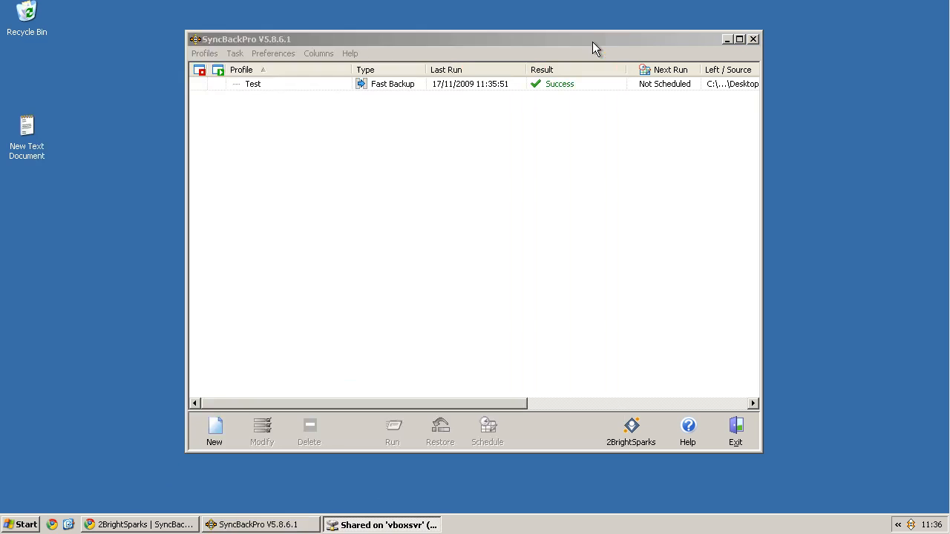